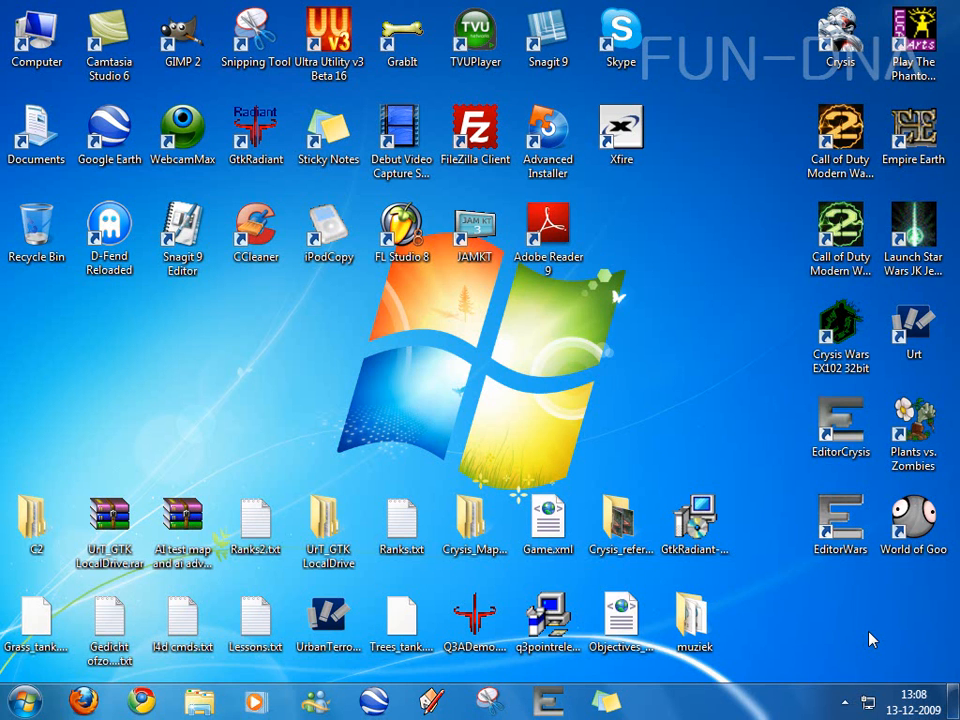
pyautogui.moveTo(810, 612)
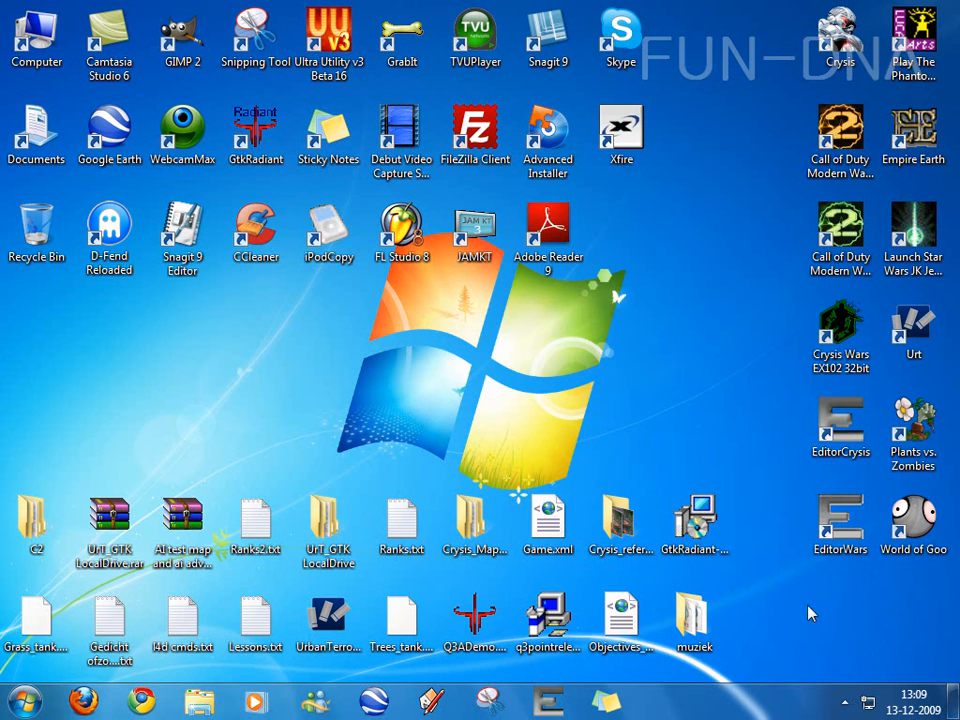
pyautogui.moveTo(930, 638)
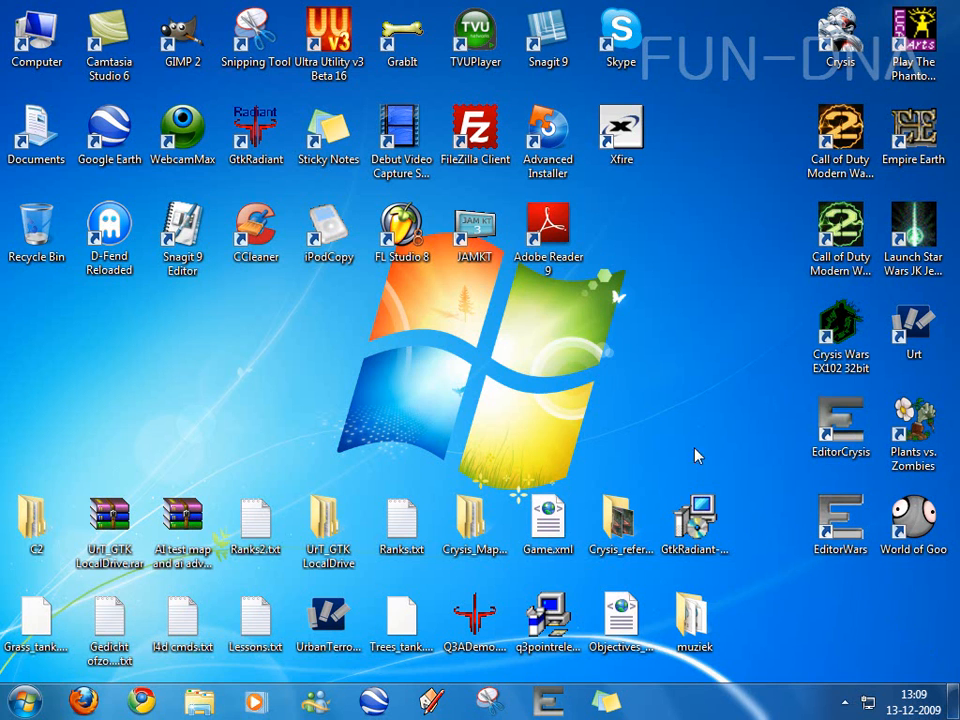
pyautogui.moveTo(660, 410)
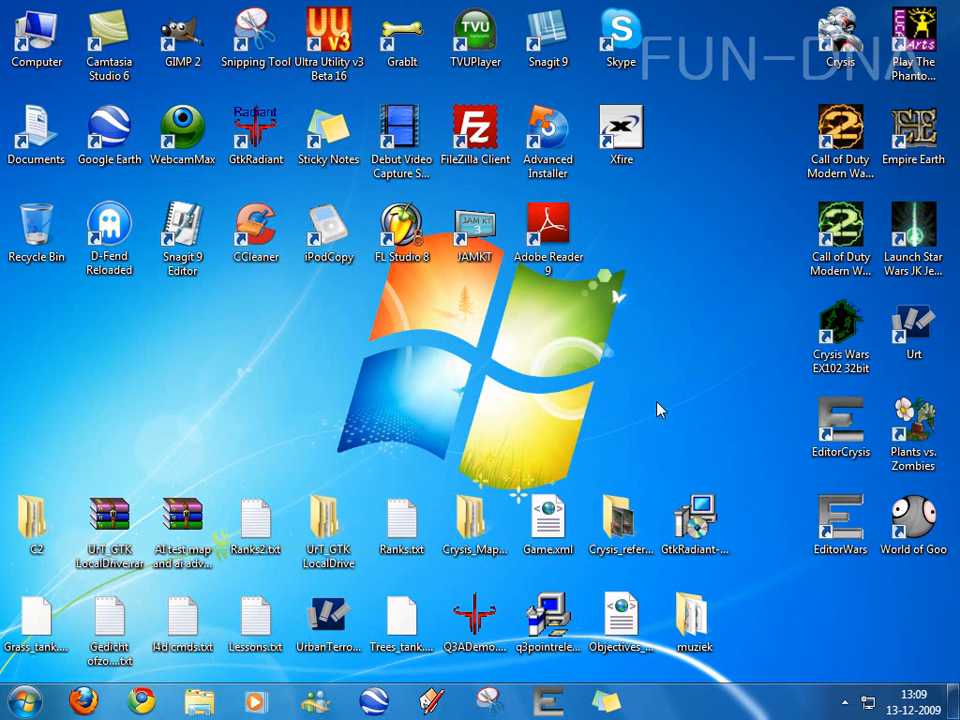
# Enable Fences from the desktop menu and choose to build fences manually in the Welcome dialog.
pyautogui.rightClick(660, 408)
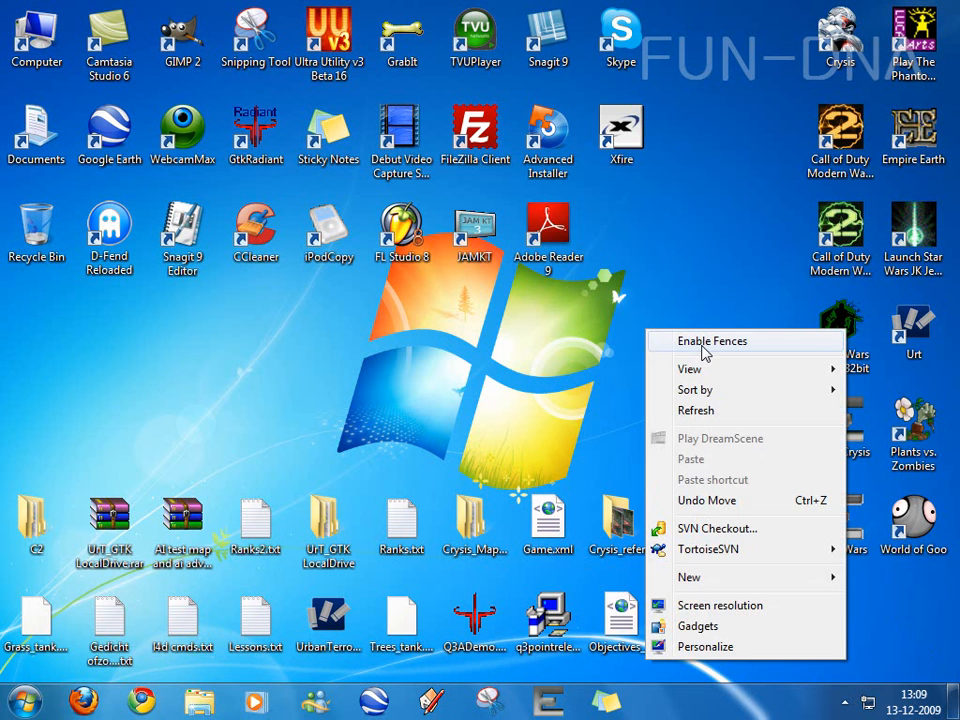
pyautogui.click(712, 340)
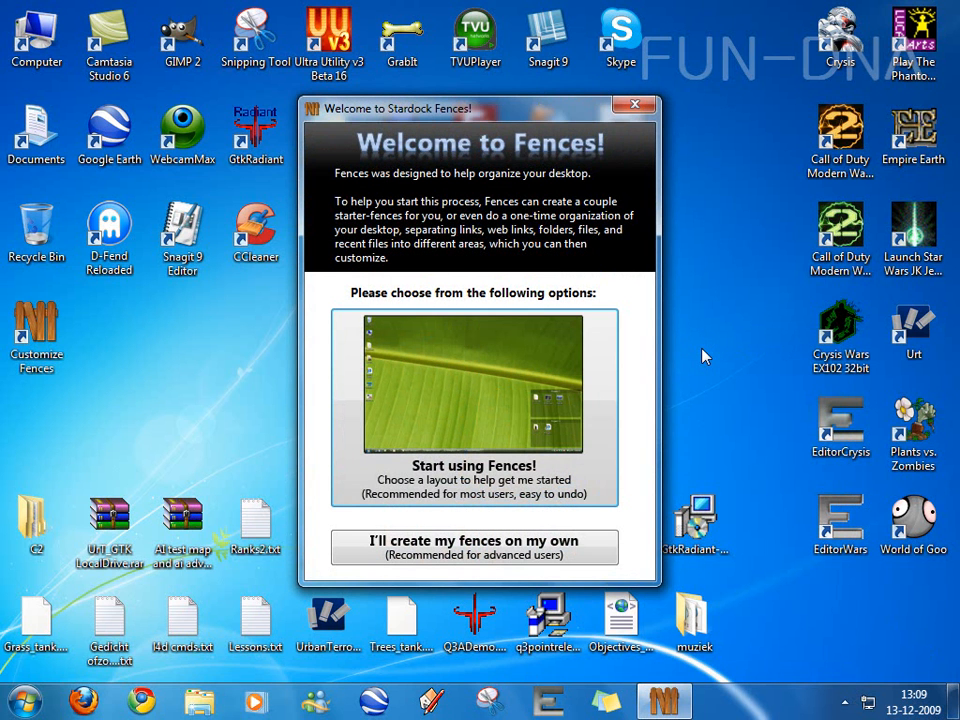
pyautogui.moveTo(784, 452)
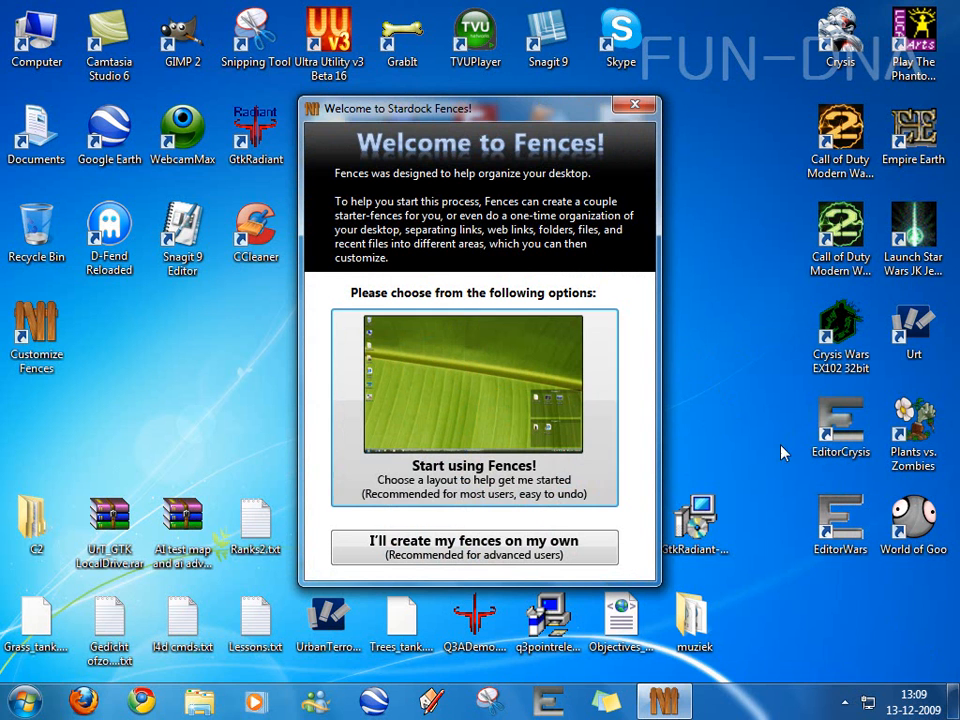
pyautogui.moveTo(634, 476)
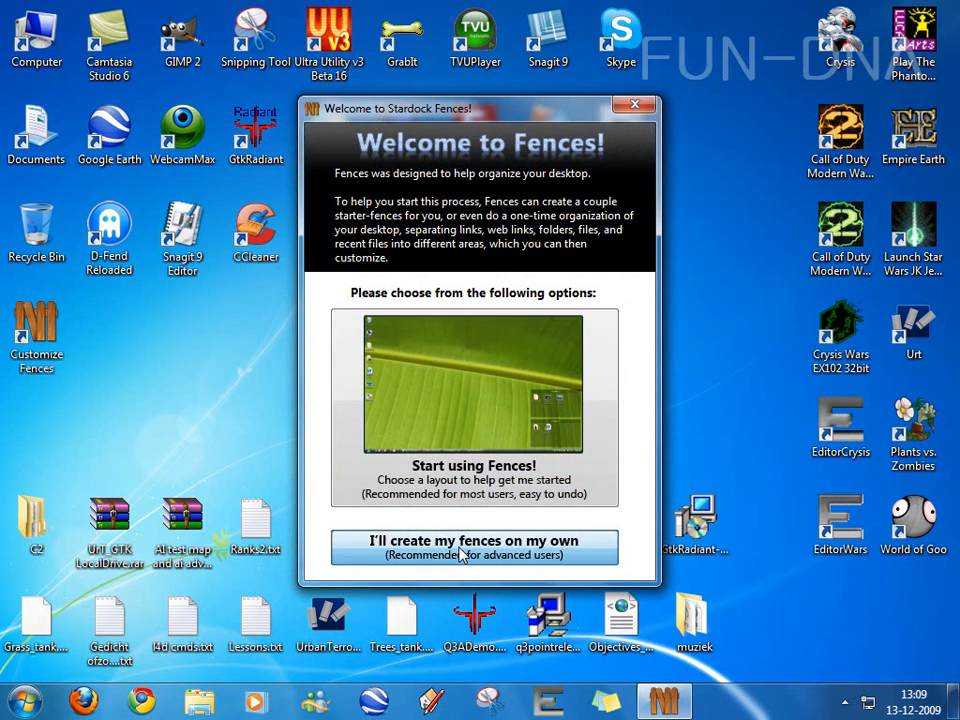
pyautogui.click(472, 548)
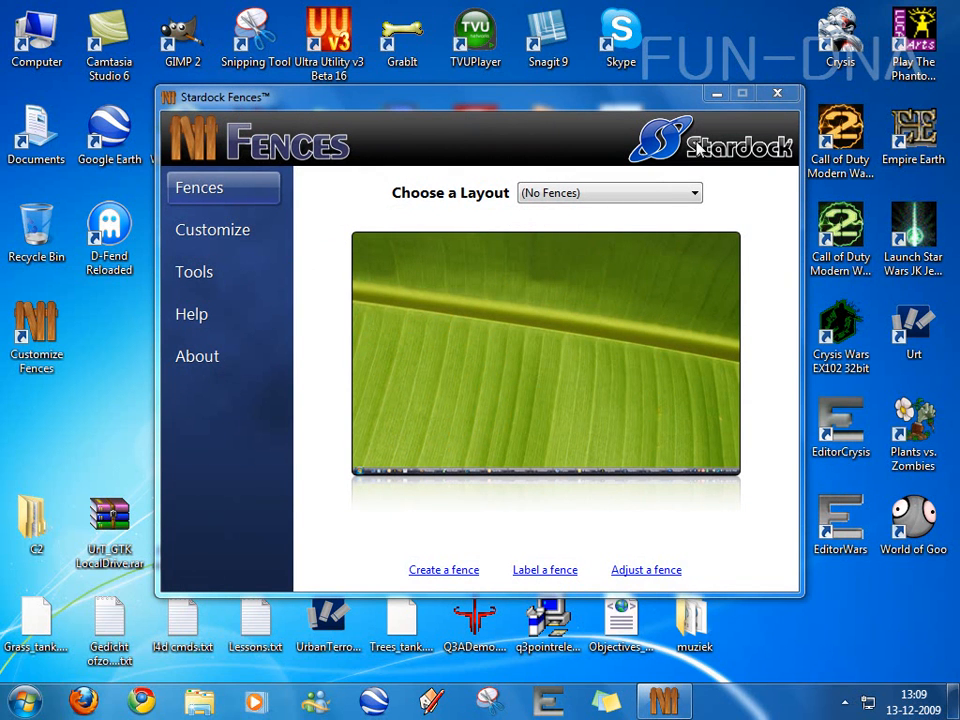
pyautogui.moveTo(778, 96)
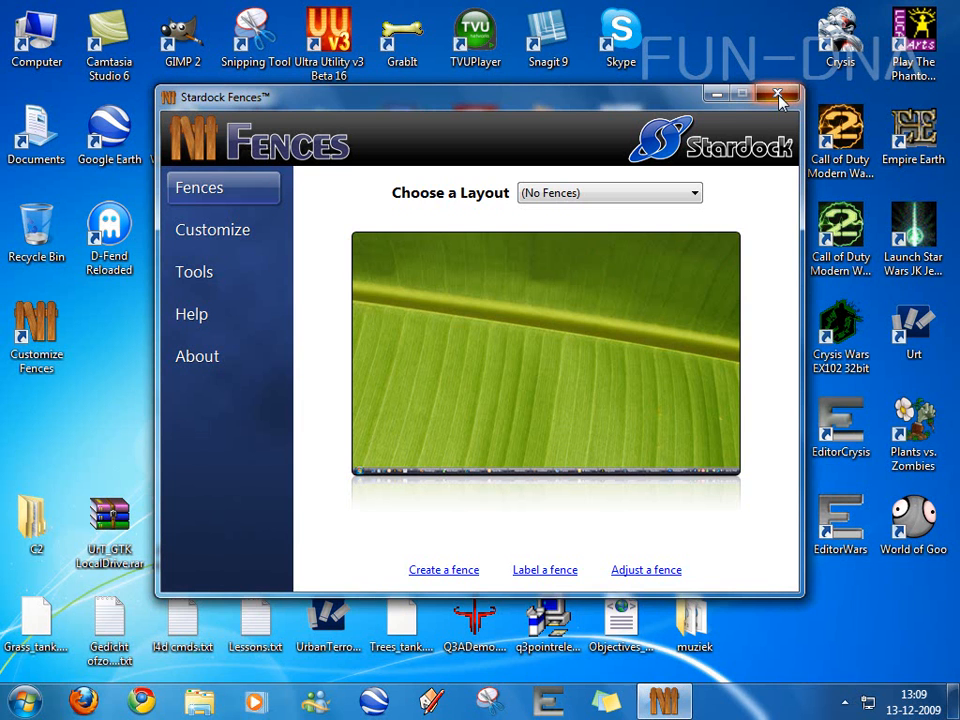
# Create a new fence named Games in the marked area on the desktop's right side.
pyautogui.click(780, 96)
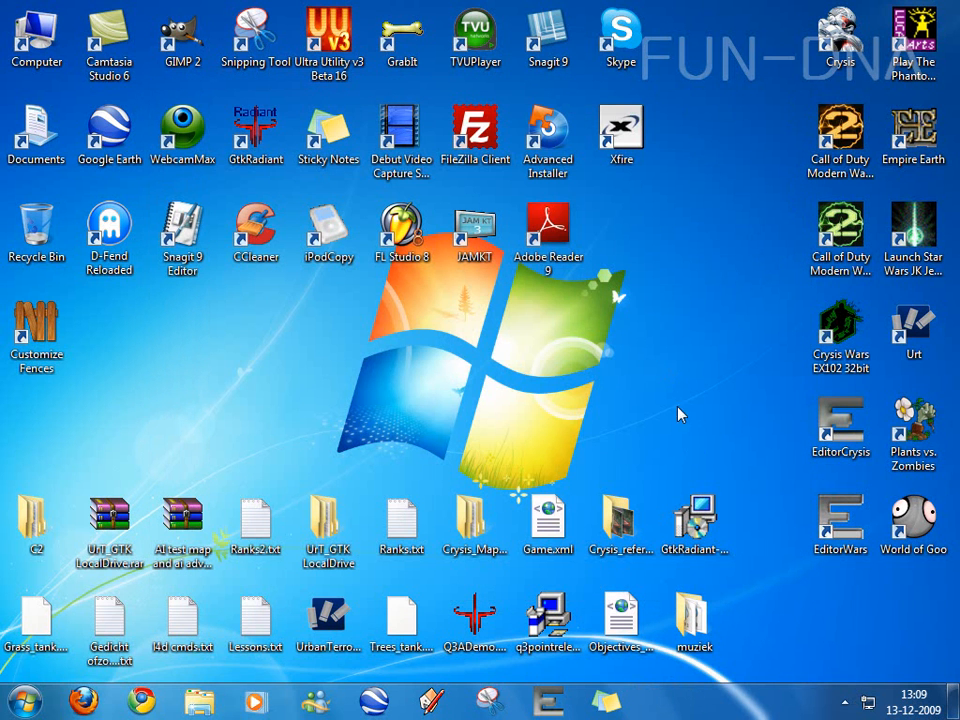
pyautogui.moveTo(668, 126)
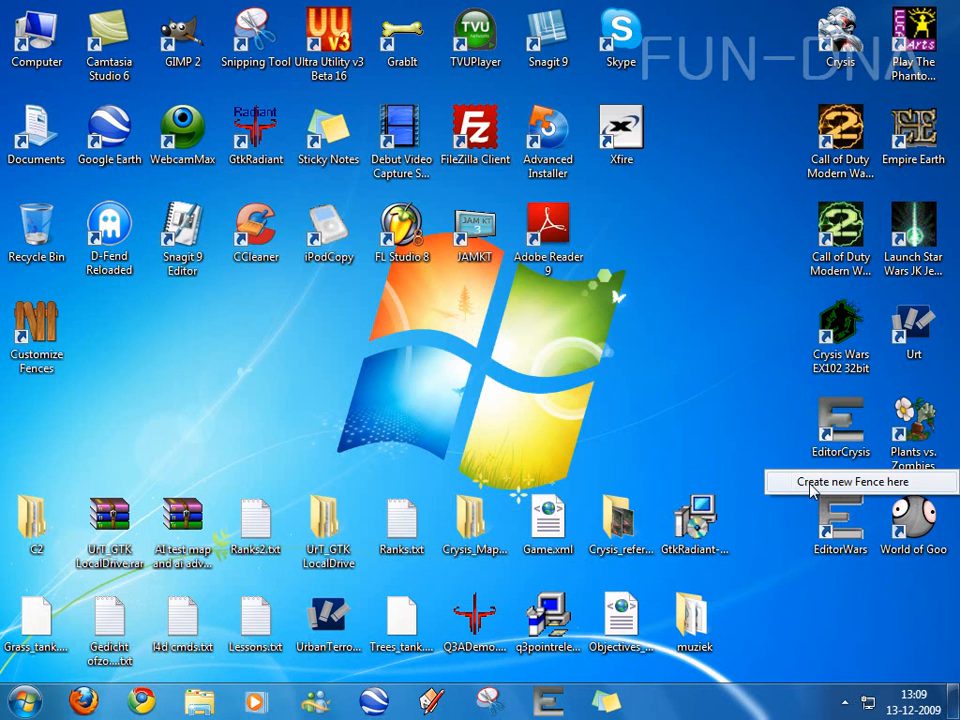
pyautogui.click(848, 480)
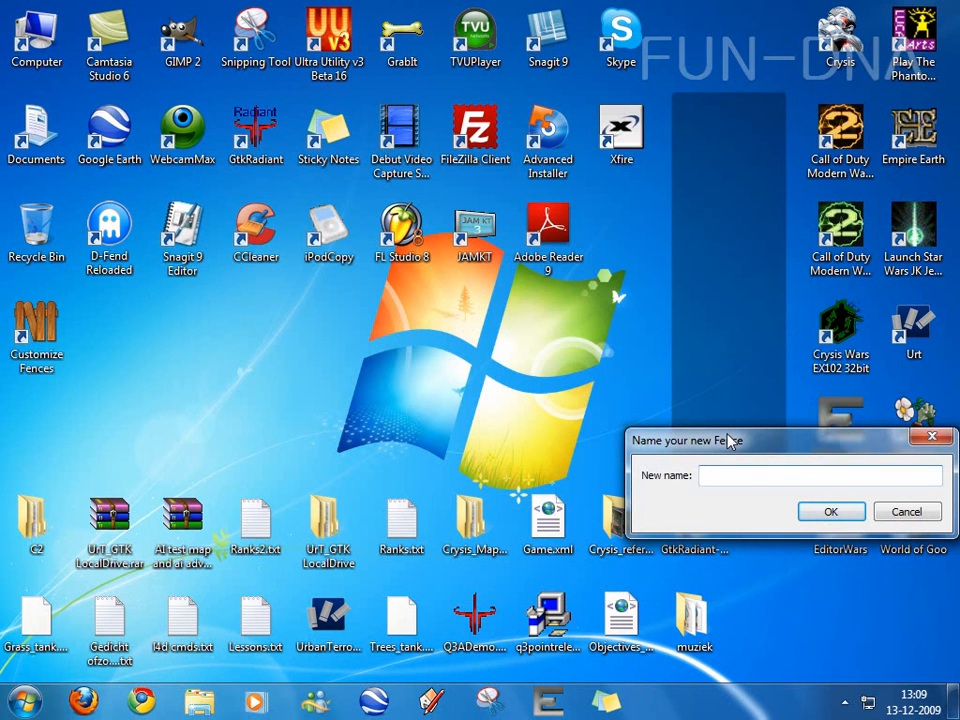
pyautogui.write('Games')
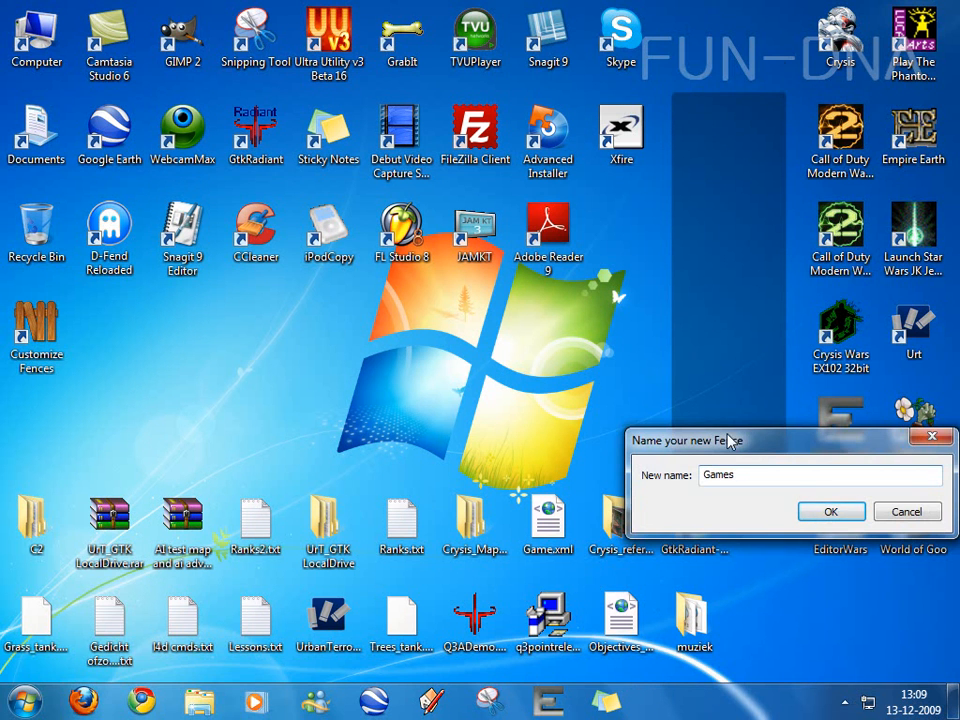
pyautogui.click(832, 512)
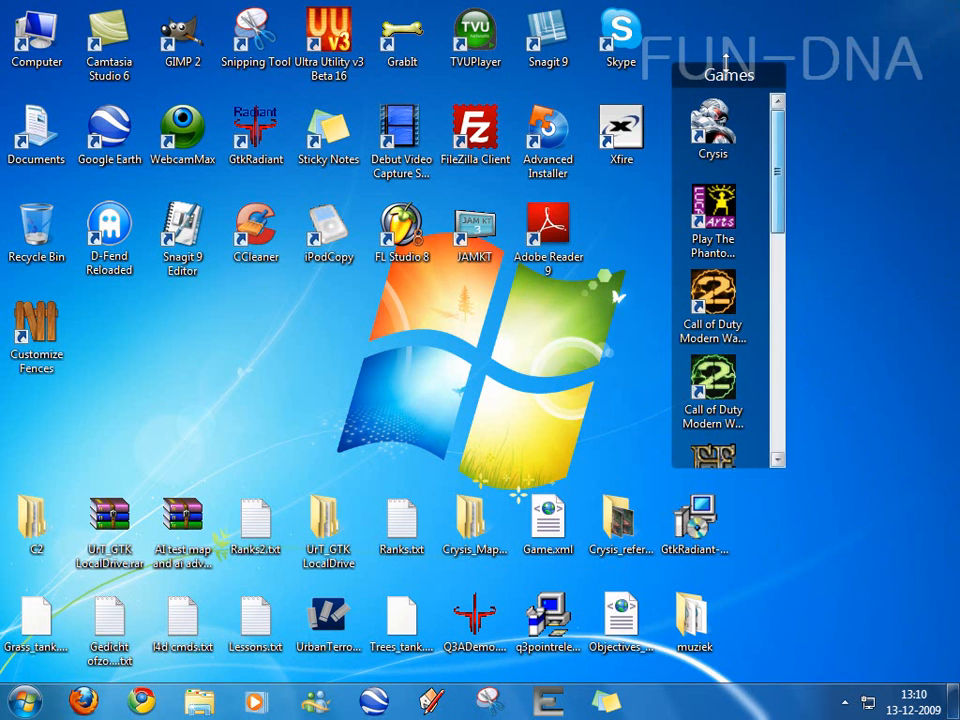
# Scroll through the Games fence while game, program and file icons are sorted into fences.
pyautogui.scroll(-3)
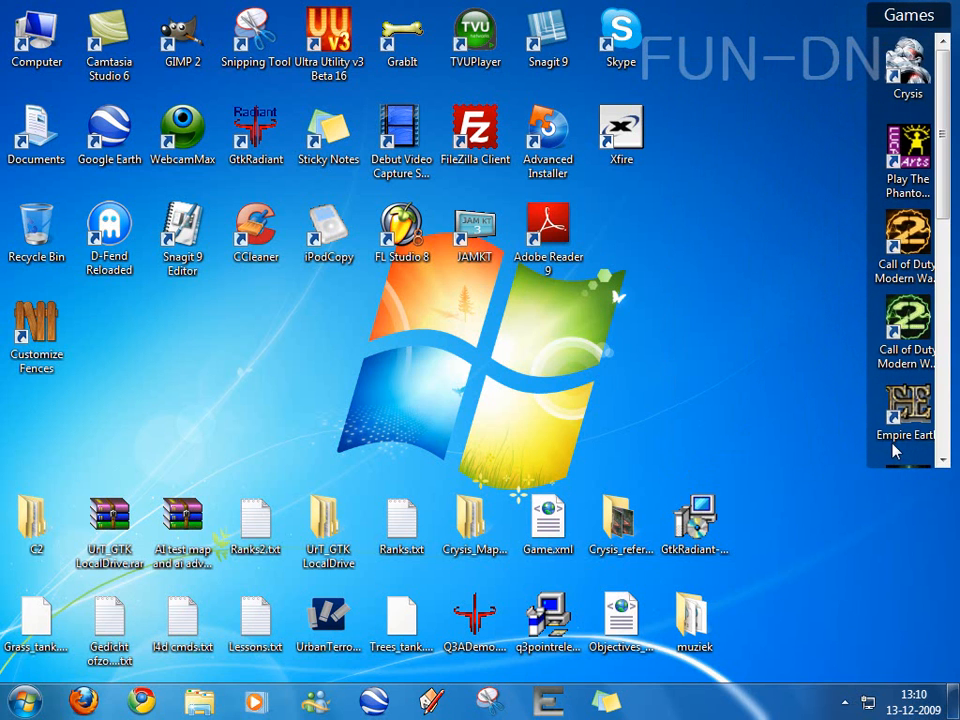
pyautogui.scroll(-3)
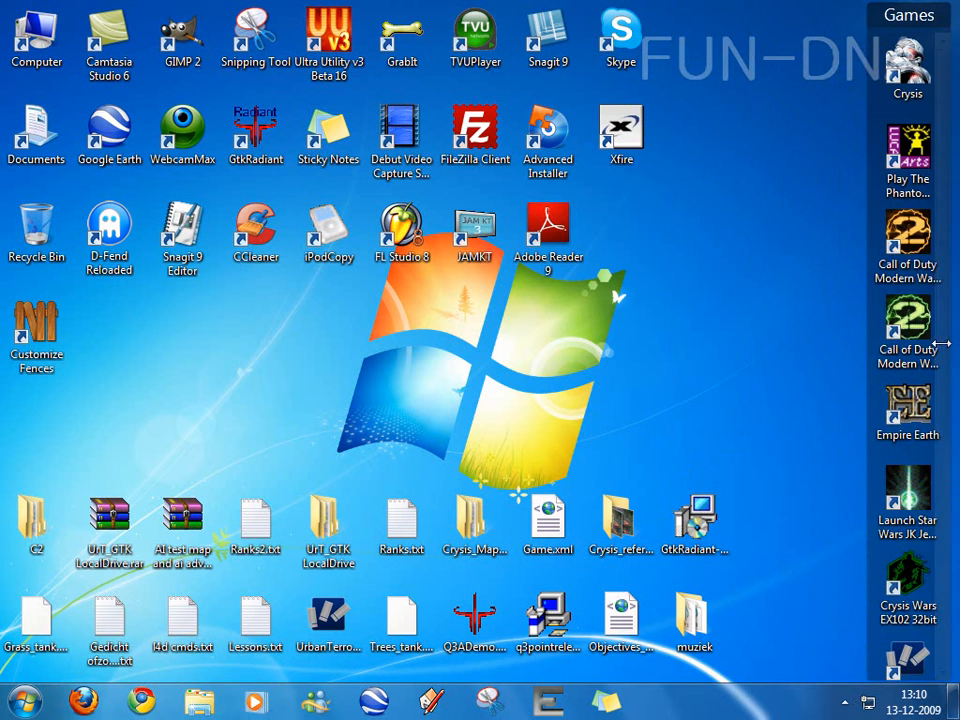
pyautogui.moveTo(718, 246)
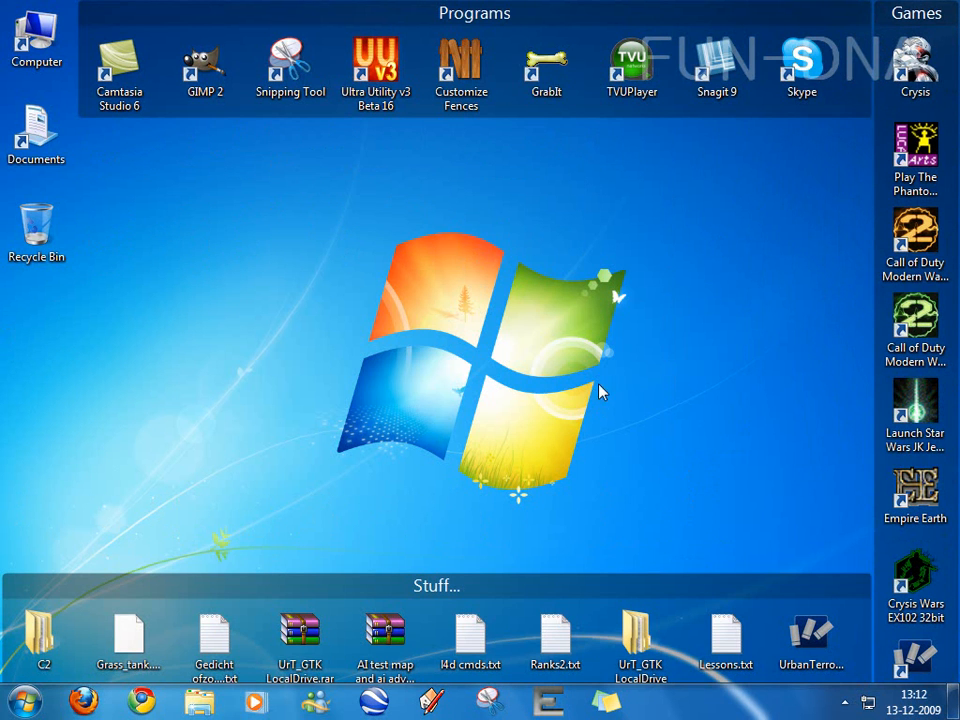
pyautogui.moveTo(556, 228)
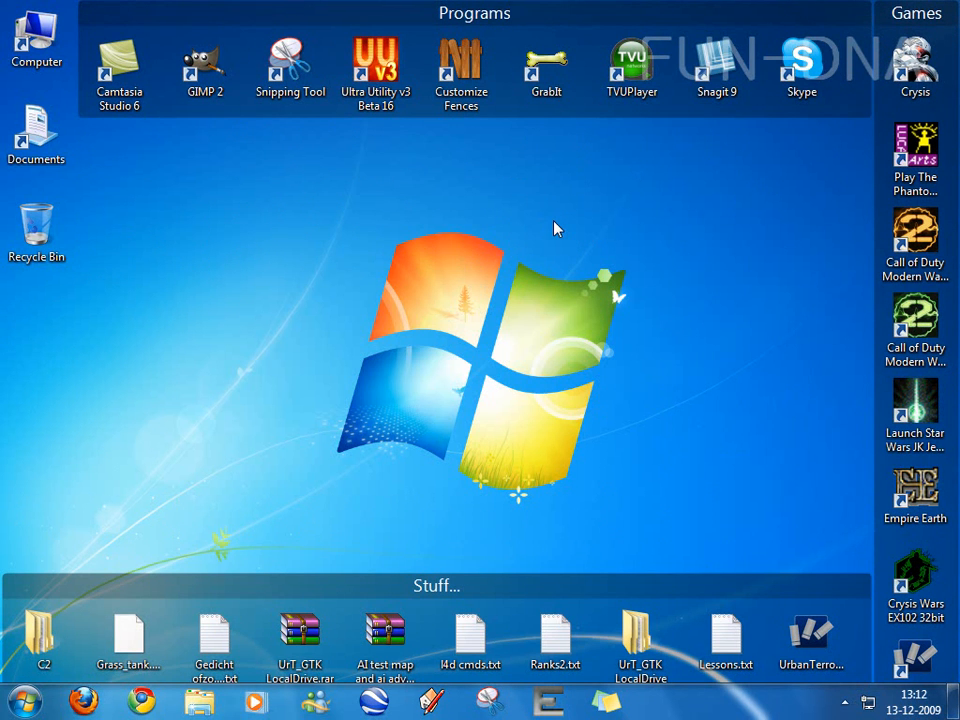
# Reopen Fences settings and preview the Left & Right (3 Fences) layout.
pyautogui.rightClick(556, 228)
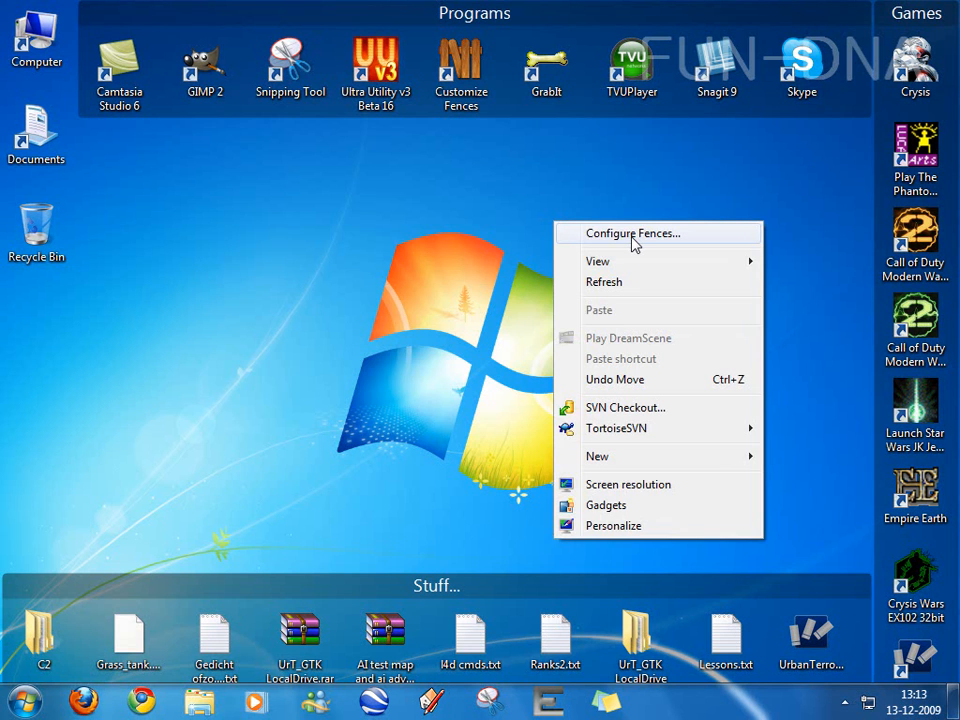
pyautogui.click(632, 232)
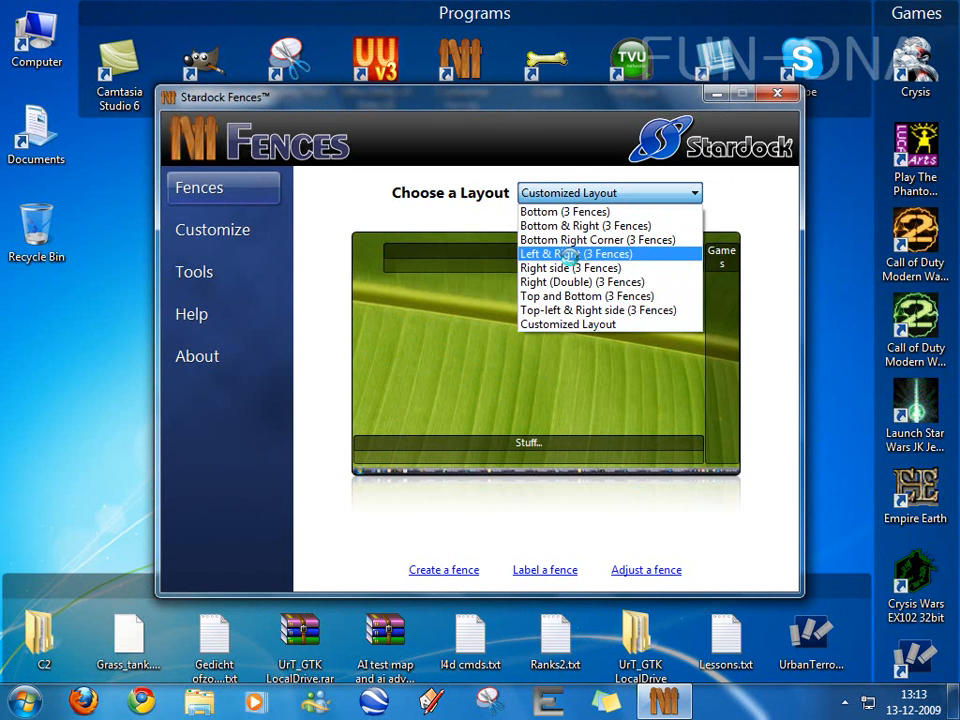
pyautogui.click(576, 252)
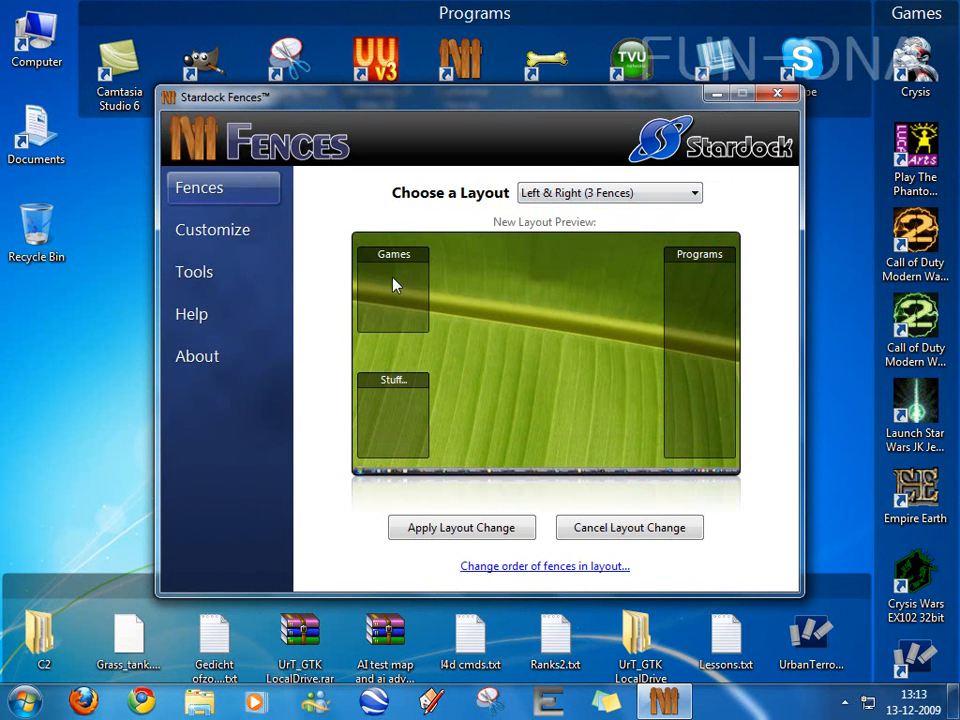
pyautogui.click(692, 192)
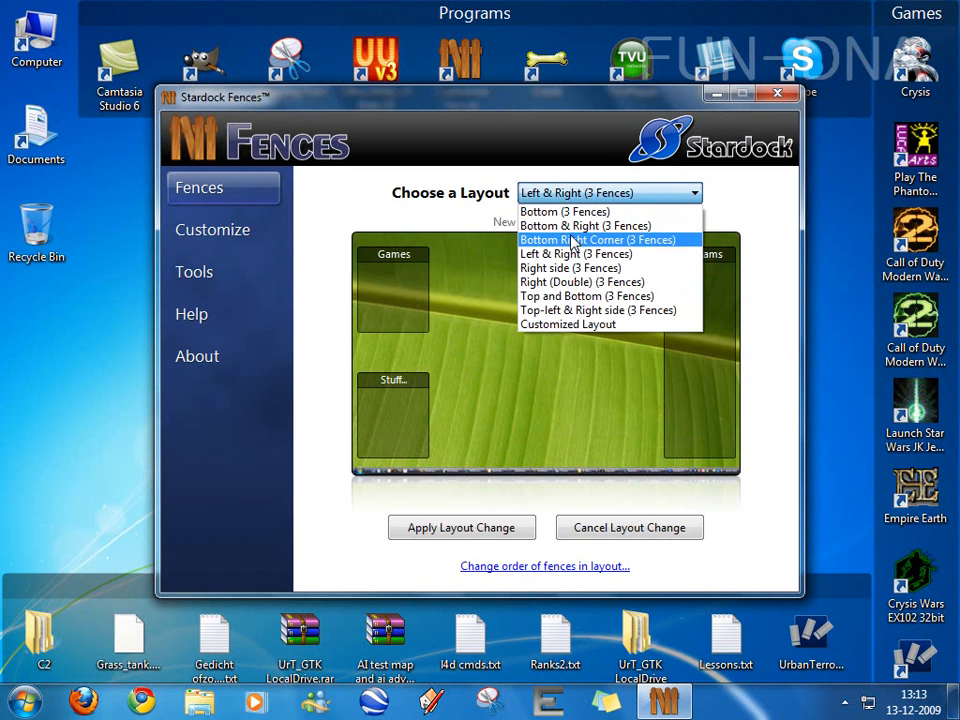
# Preview the Bottom and Top-left & Right side layouts, then keep the Customized Layout.
pyautogui.click(564, 212)
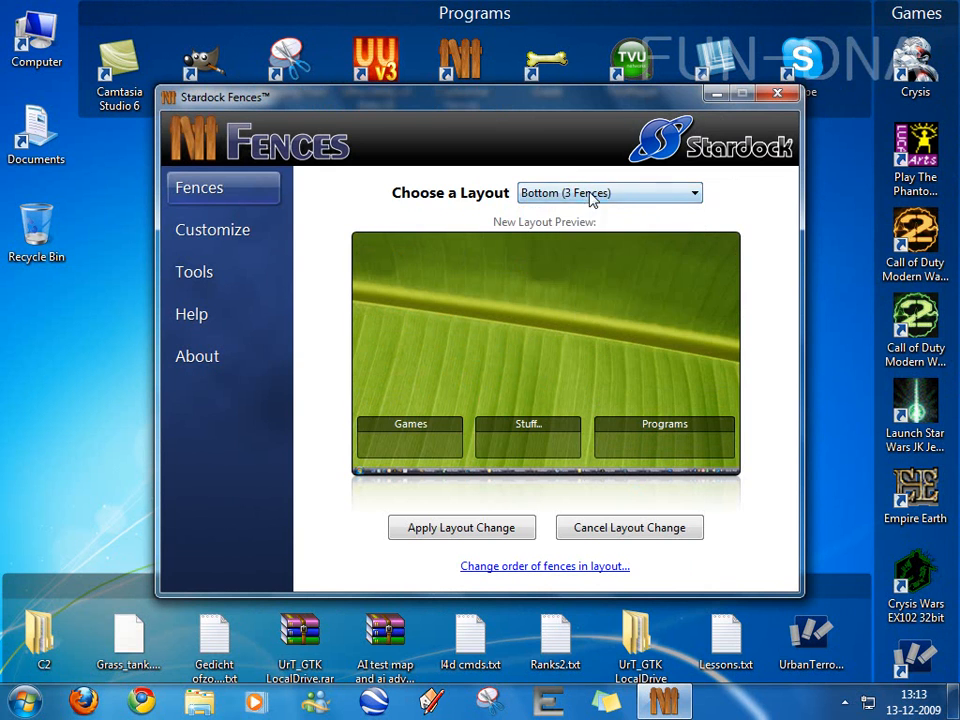
pyautogui.click(610, 192)
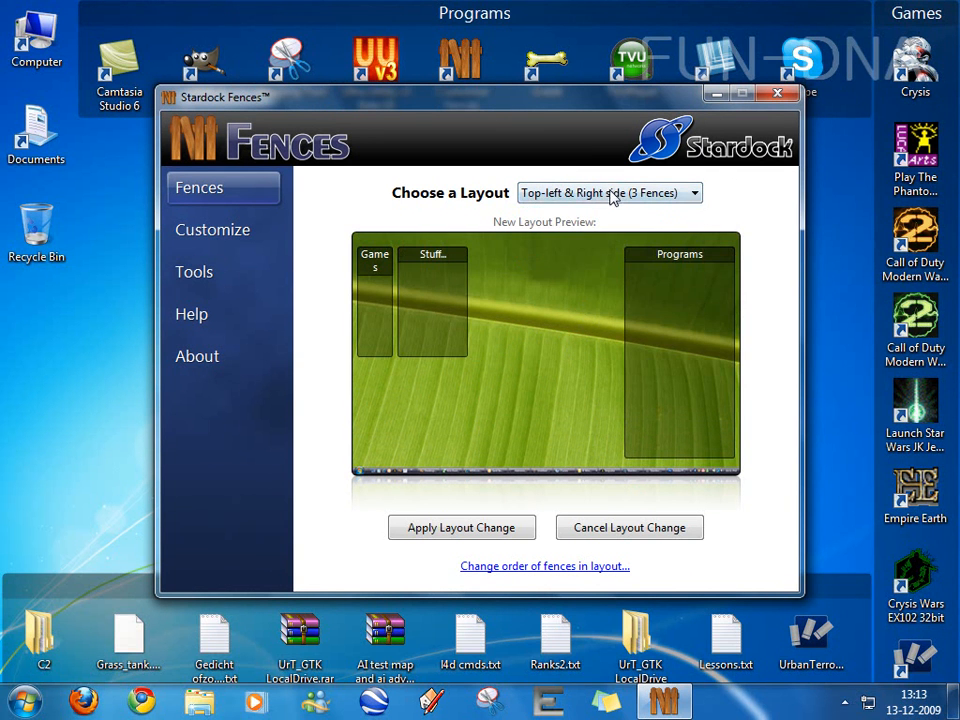
pyautogui.click(608, 192)
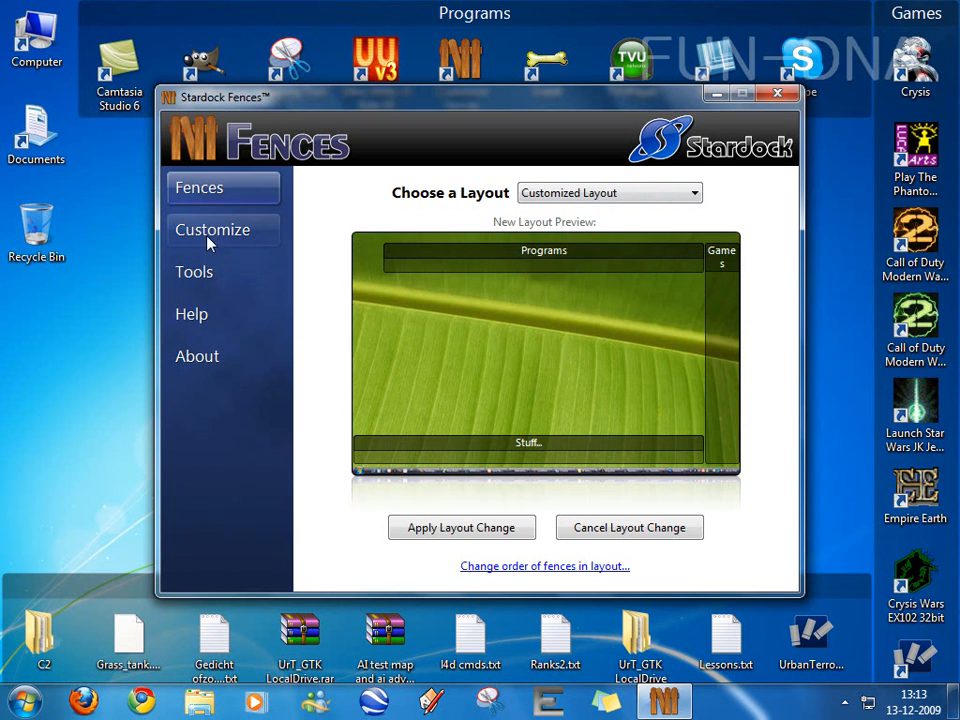
pyautogui.click(212, 230)
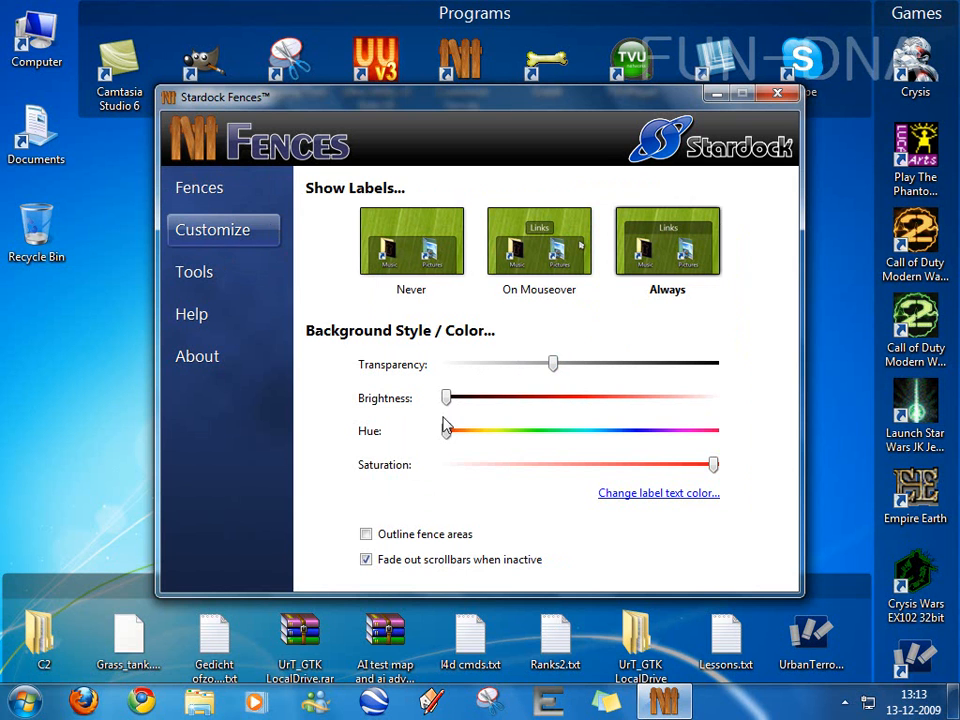
# Shift the fence hue toward blue and brighten the fence backgrounds.
pyautogui.moveTo(444, 430); pyautogui.dragTo(624, 434)
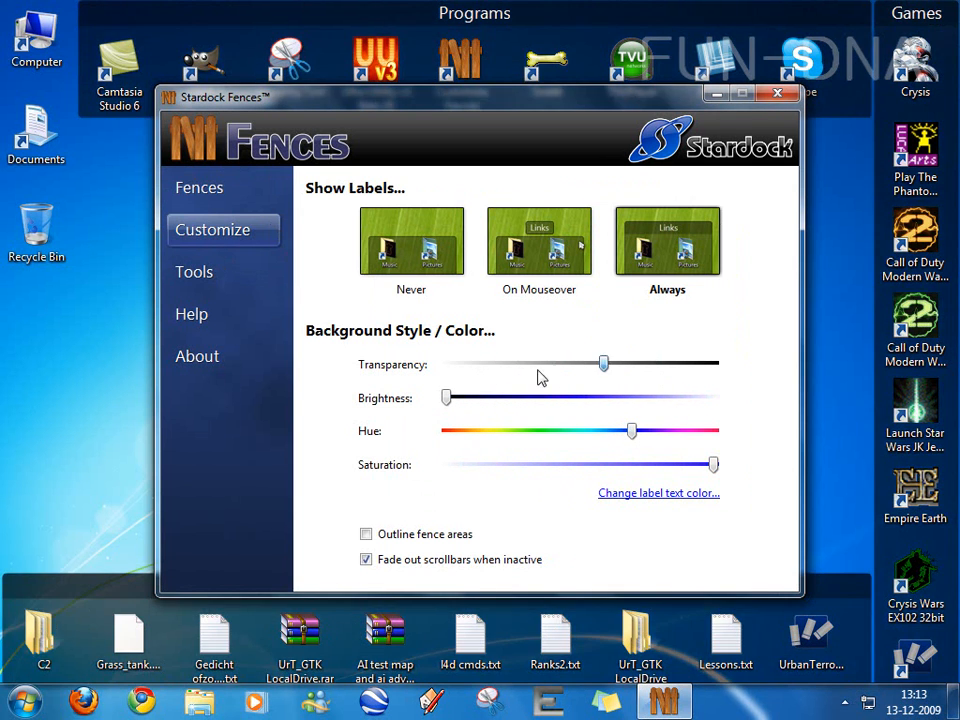
pyautogui.moveTo(604, 364); pyautogui.dragTo(544, 364)
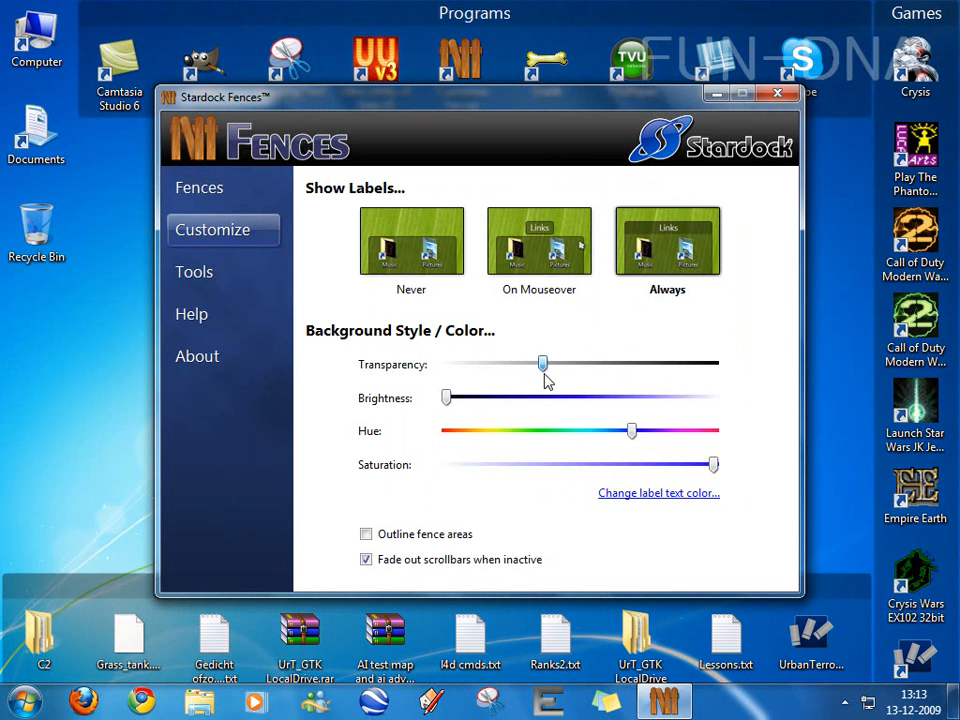
pyautogui.moveTo(446, 396); pyautogui.dragTo(502, 396)
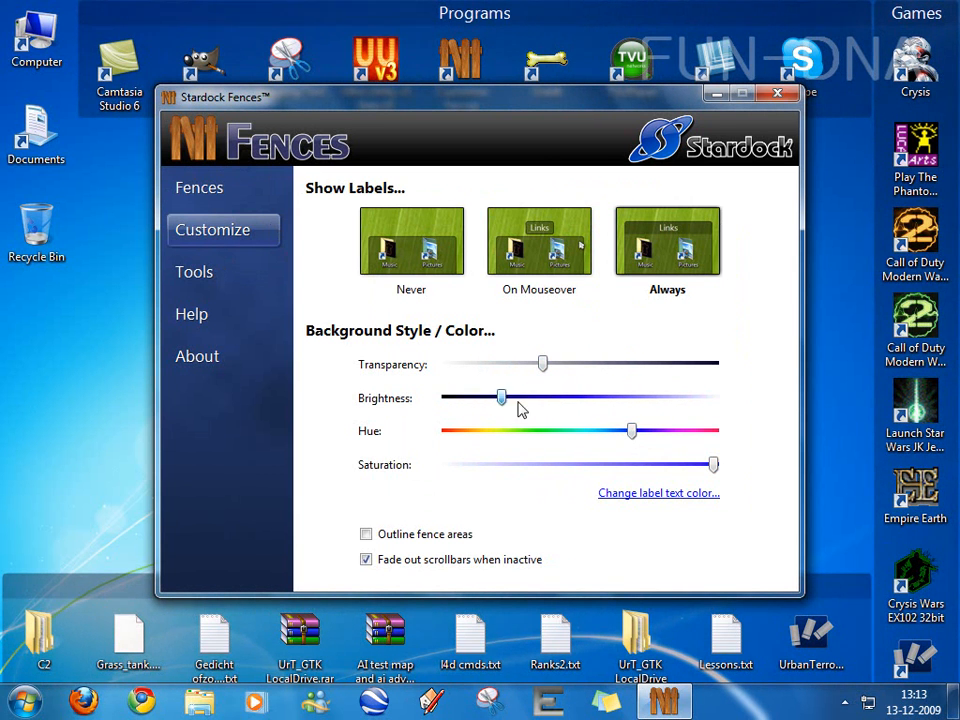
pyautogui.moveTo(502, 396); pyautogui.dragTo(520, 396)
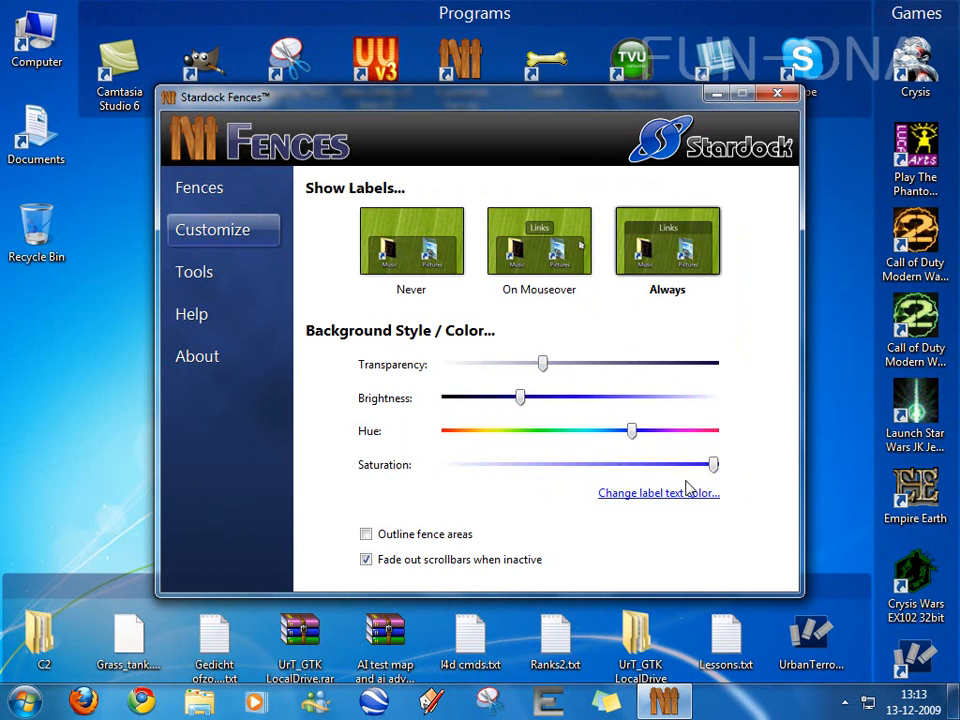
pyautogui.moveTo(592, 376)
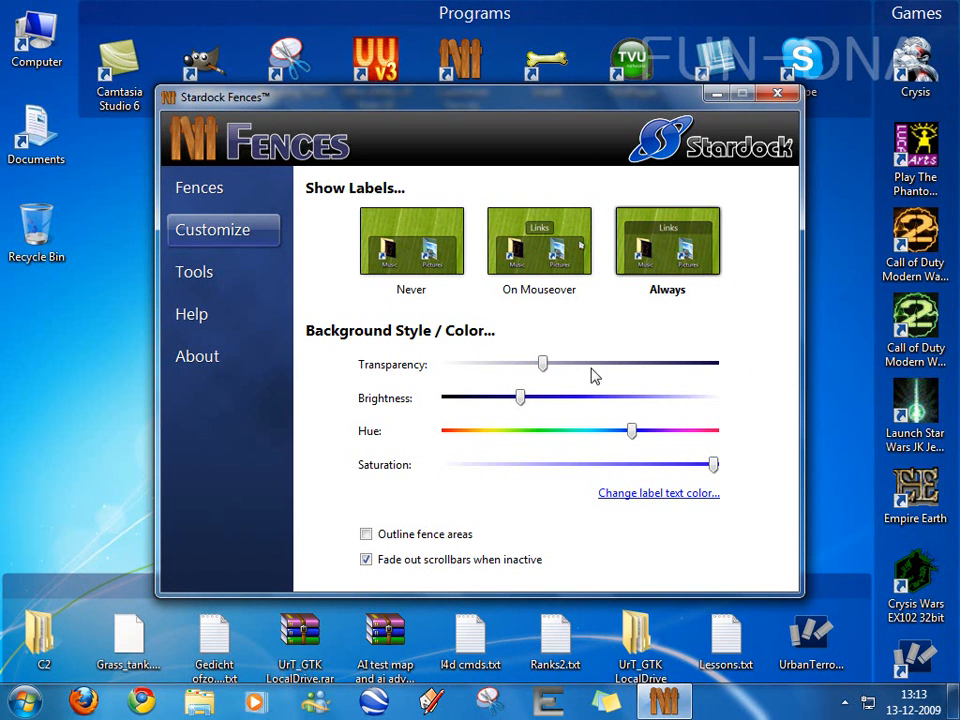
# Tune the fence background transparency up and back down to a moderate level.
pyautogui.moveTo(544, 364); pyautogui.dragTo(560, 364)
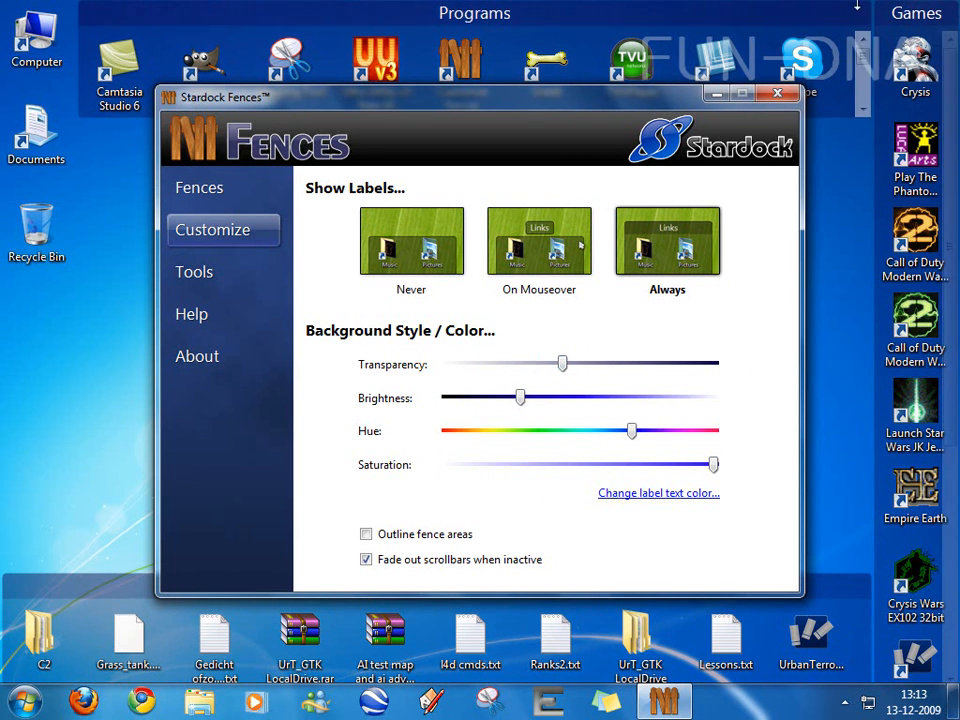
pyautogui.moveTo(560, 364); pyautogui.dragTo(624, 364)
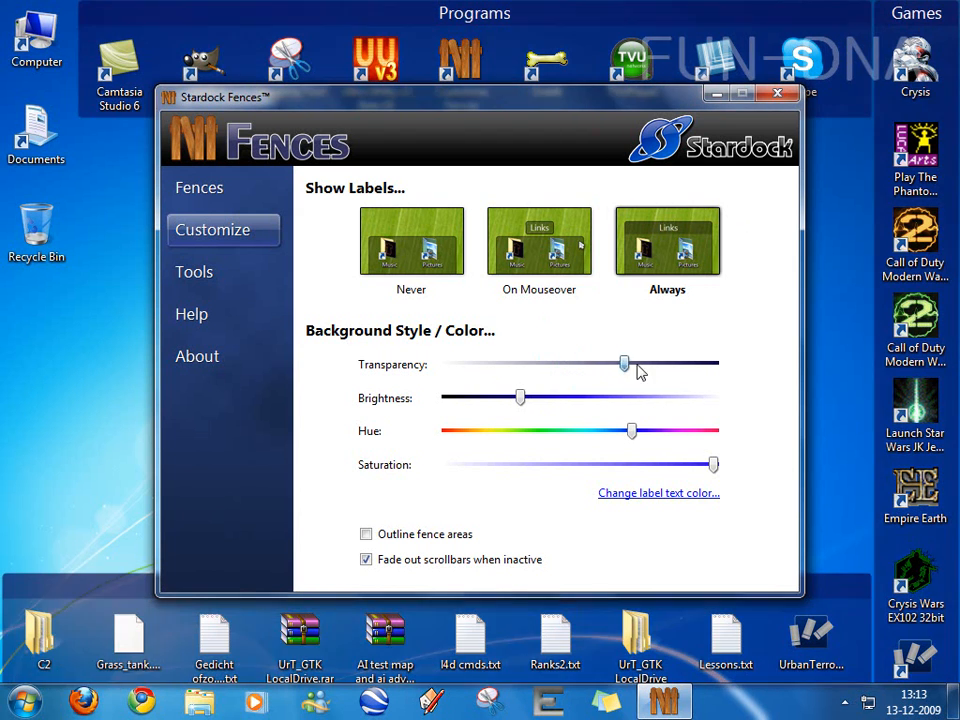
pyautogui.moveTo(624, 364); pyautogui.dragTo(604, 364)
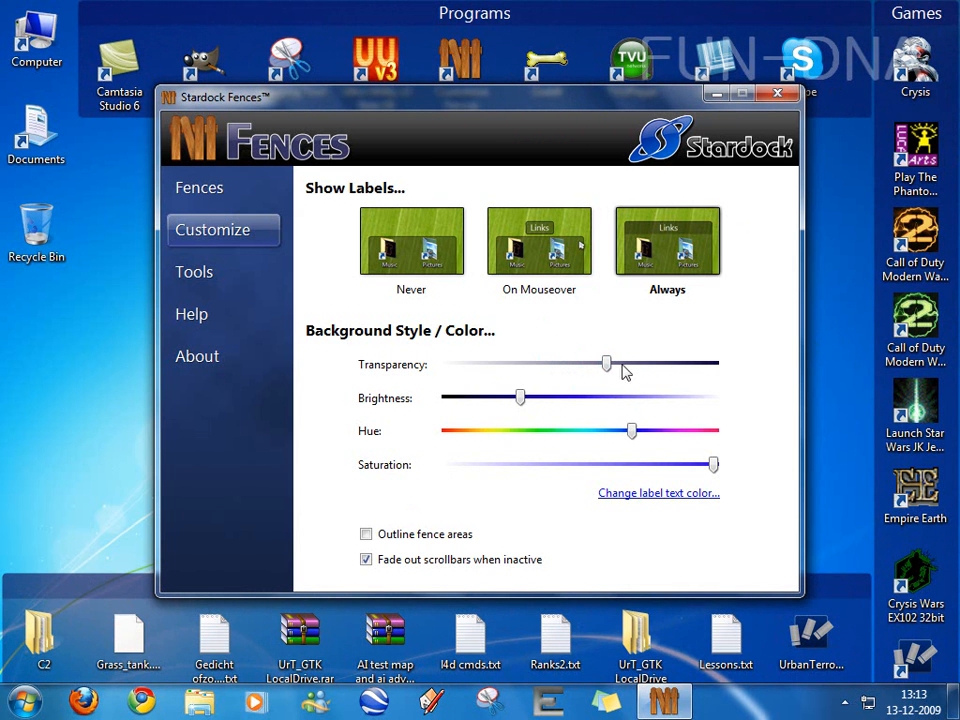
pyautogui.moveTo(608, 364); pyautogui.dragTo(576, 364)
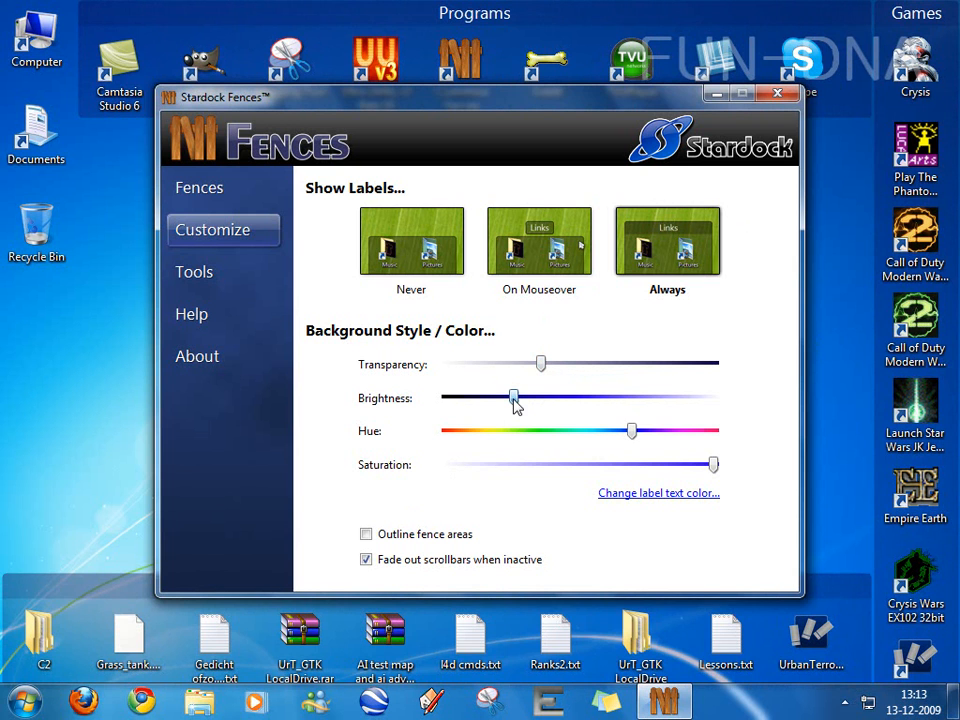
# Settle the fence hue on blue and close the Fences settings window.
pyautogui.moveTo(632, 432); pyautogui.dragTo(672, 432)
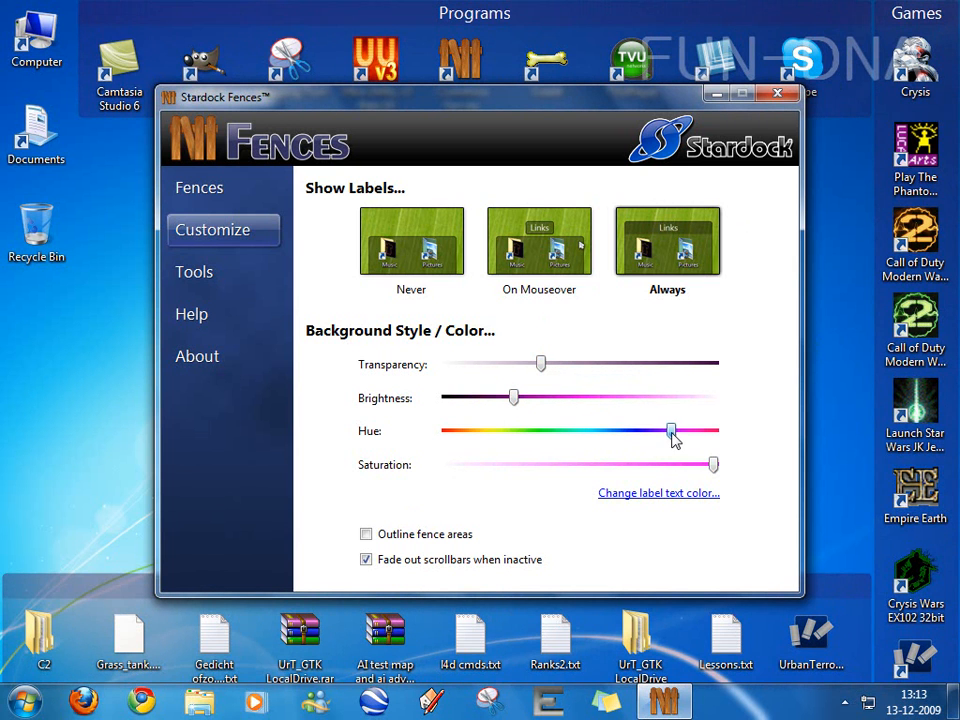
pyautogui.moveTo(672, 430); pyautogui.dragTo(650, 430)
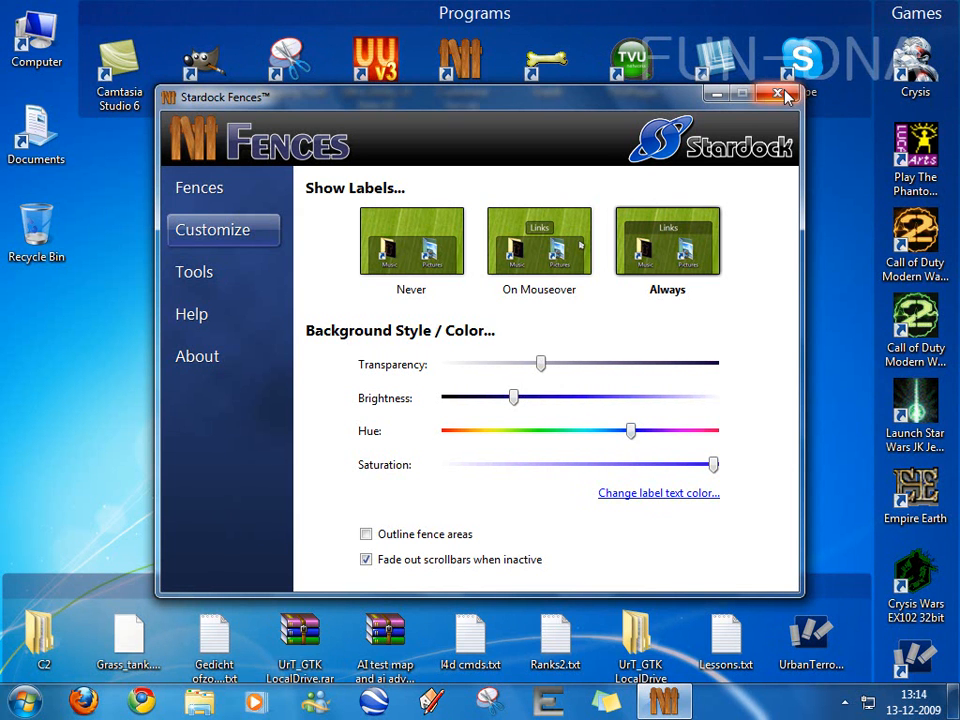
pyautogui.click(778, 94)
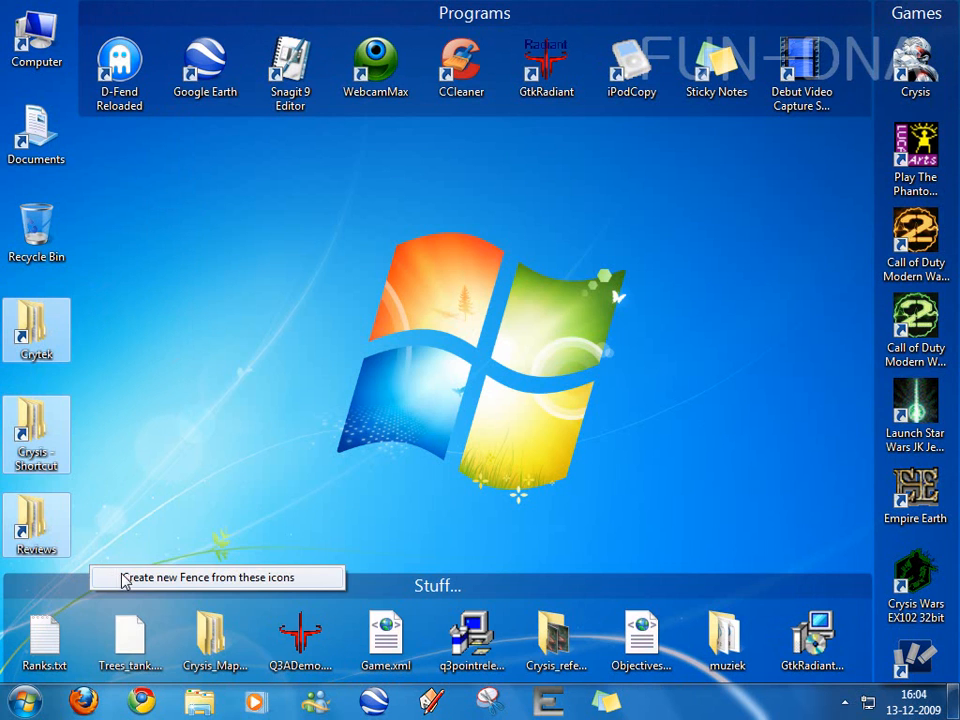
# Create a Work fence from the Crytek, Crysis - Shortcut and Reviews folders and move it to the right edge.
pyautogui.click(216, 576)
pyautogui.write('Work')
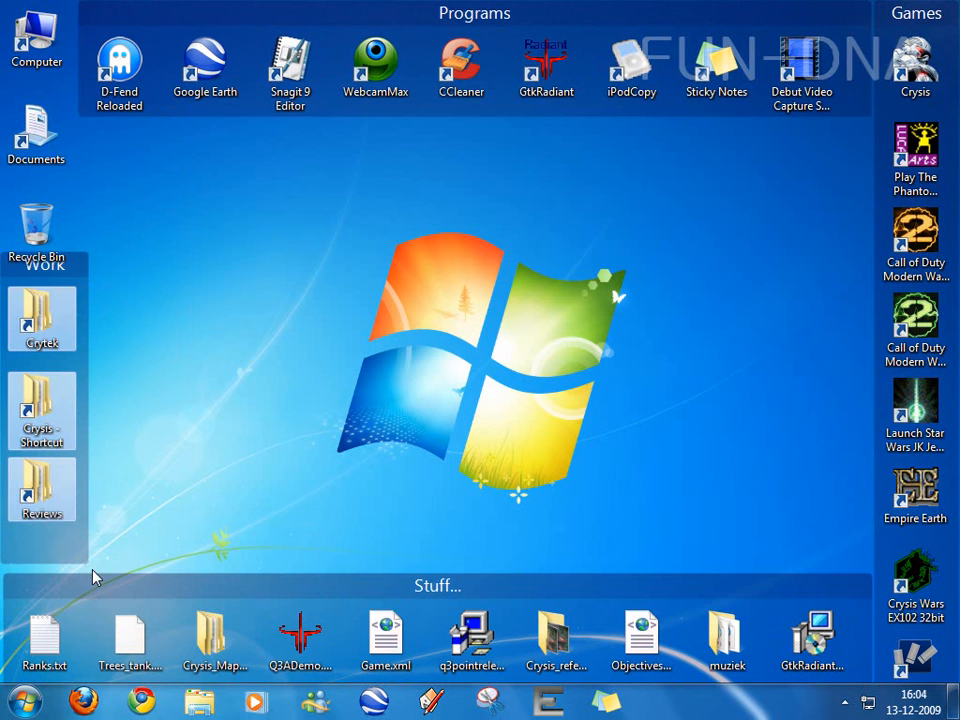
pyautogui.moveTo(42, 264); pyautogui.dragTo(812, 132)
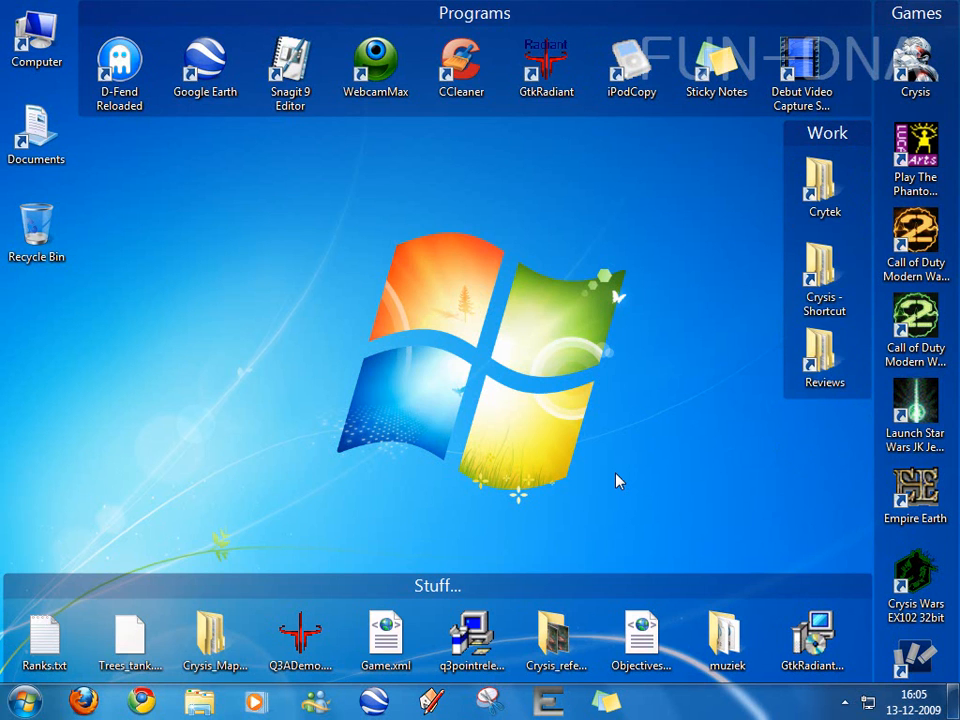
pyautogui.moveTo(620, 468)
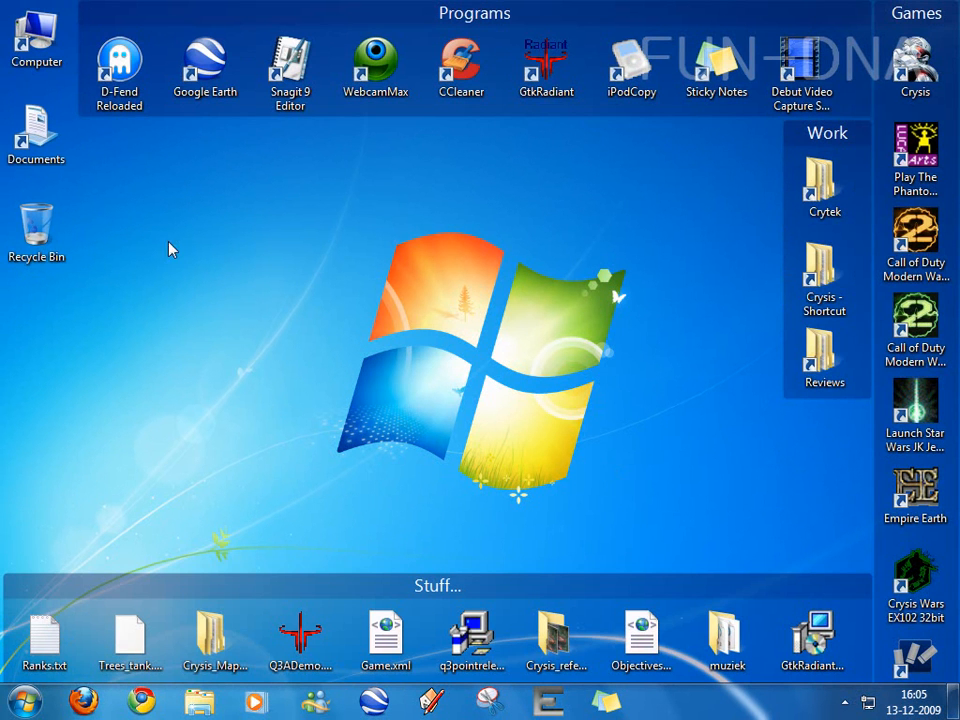
pyautogui.rightClick(36, 36)
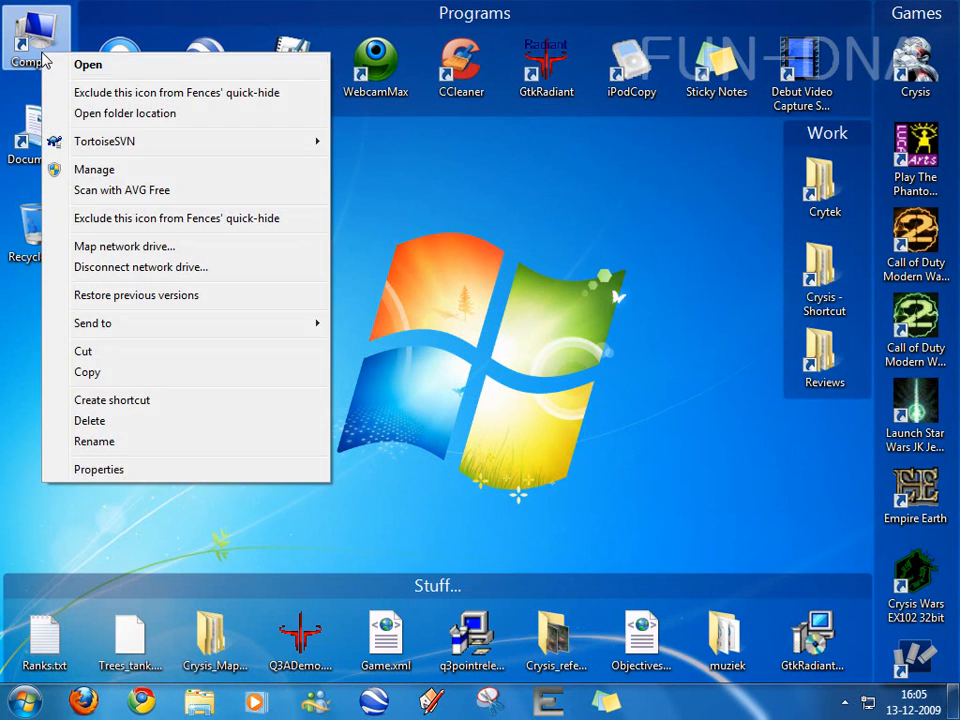
pyautogui.moveTo(58, 68)
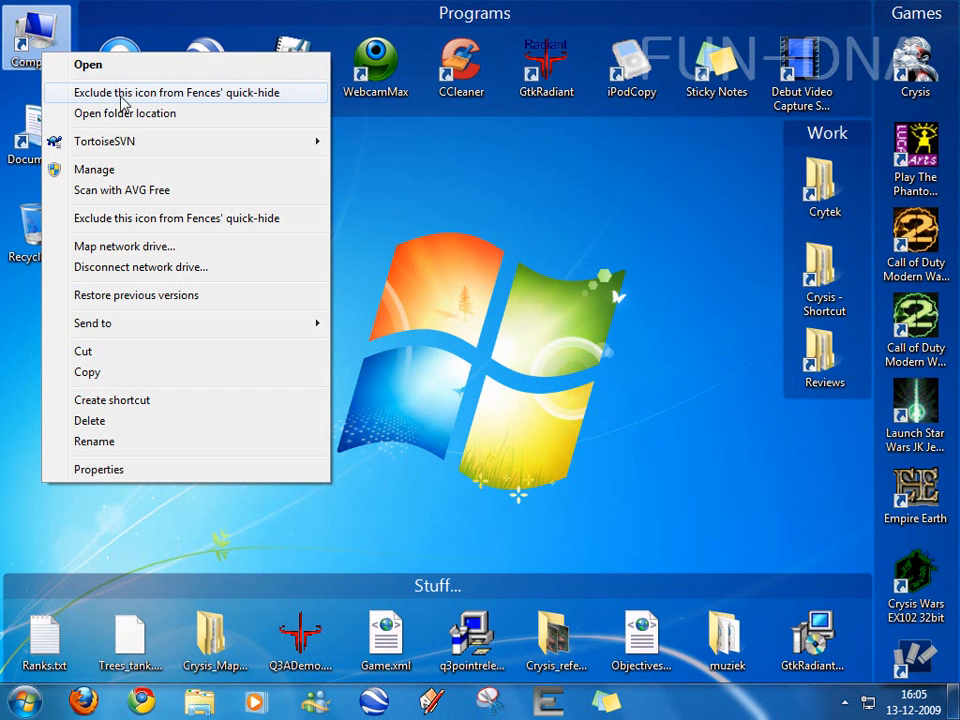
pyautogui.moveTo(266, 104)
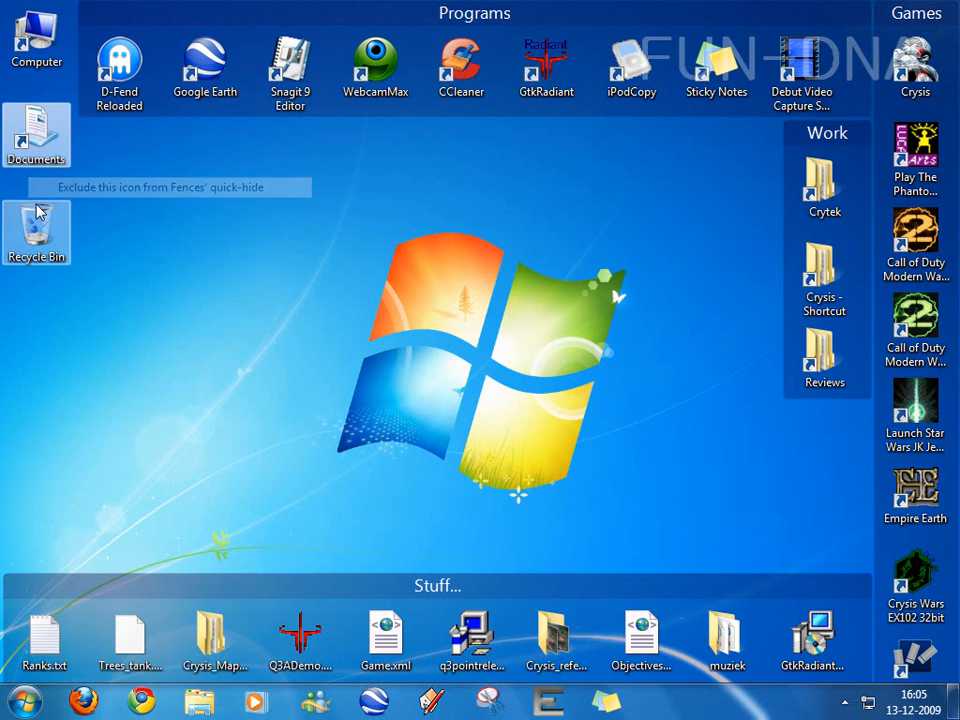
pyautogui.moveTo(444, 356)
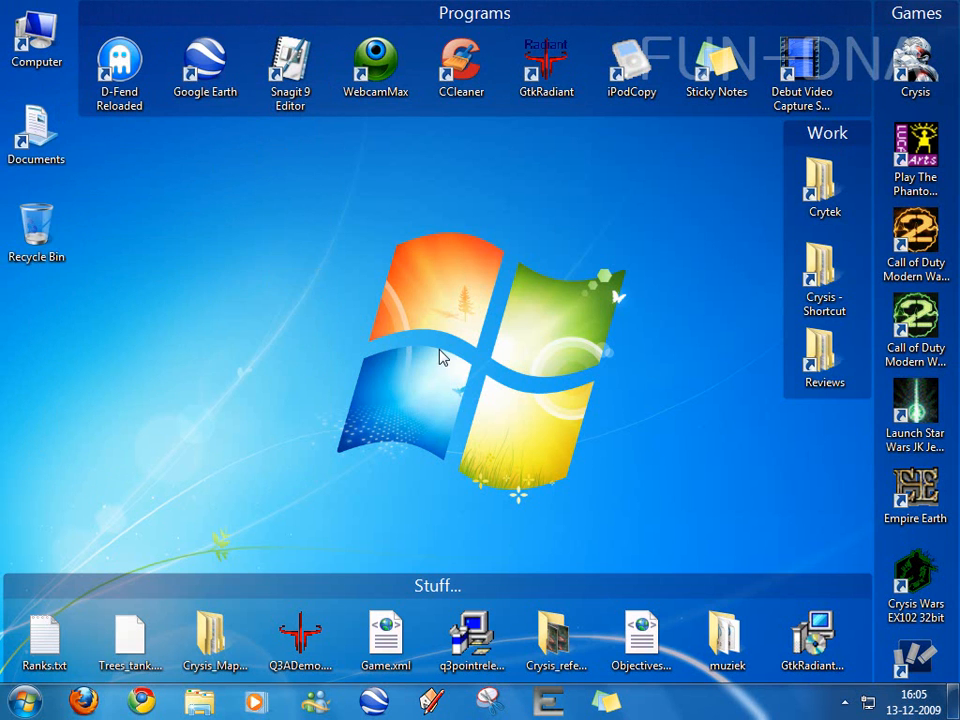